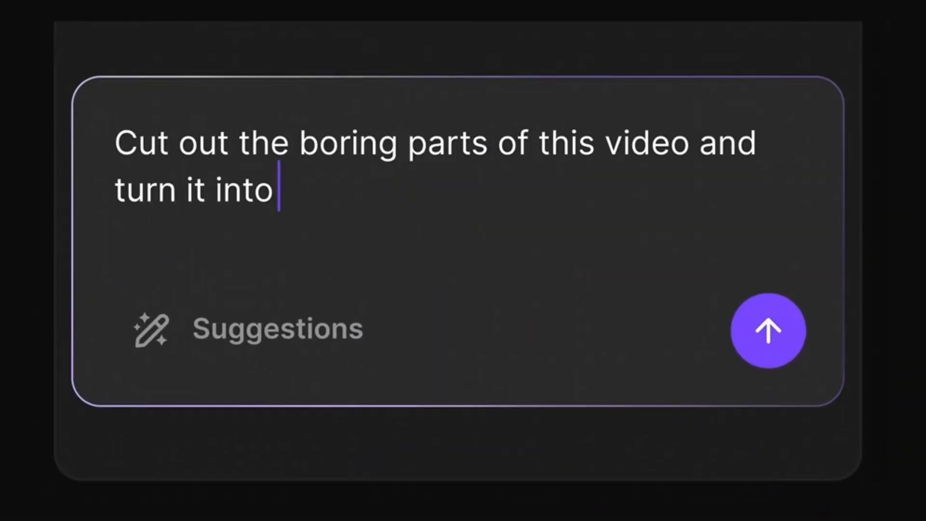
Request a more cinematic look and expand the Show Notes card for the Magic Episode.
click(769, 331)
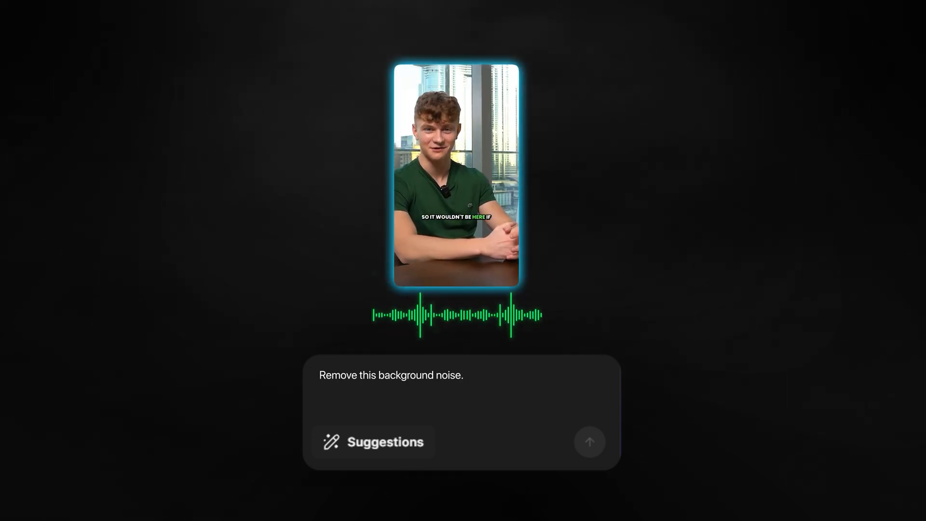
text(Make this more cinema)
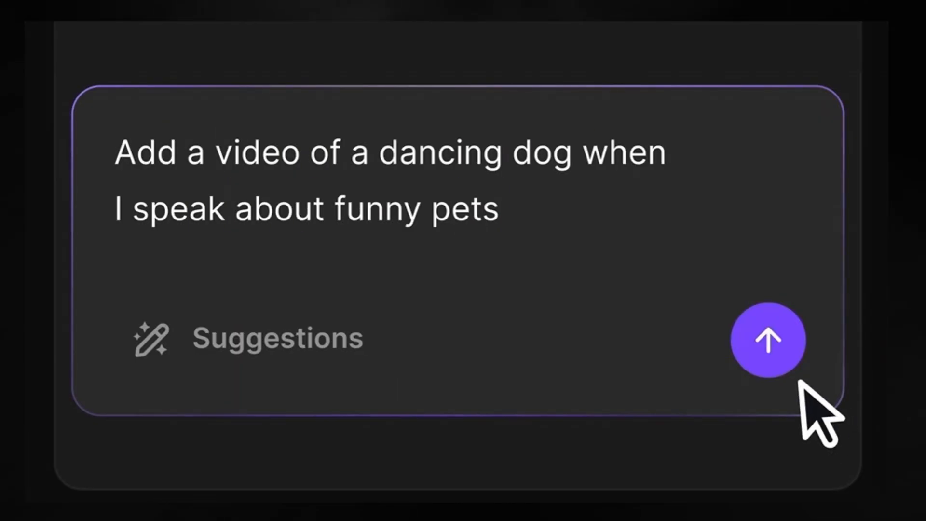
click(767, 338)
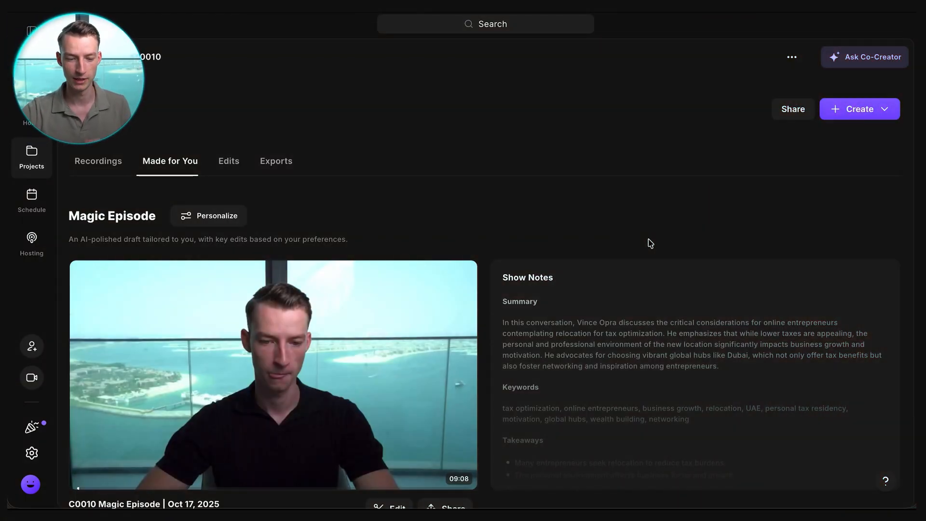
Read through the show notes: keywords, takeaways, suggested titles, sound bites and chapters.
scroll(down, 3)
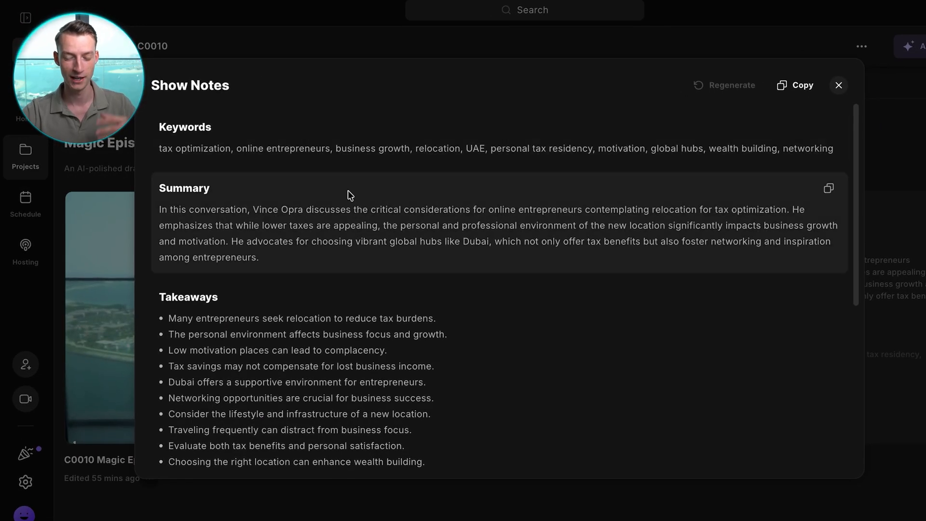
scroll(down, 3)
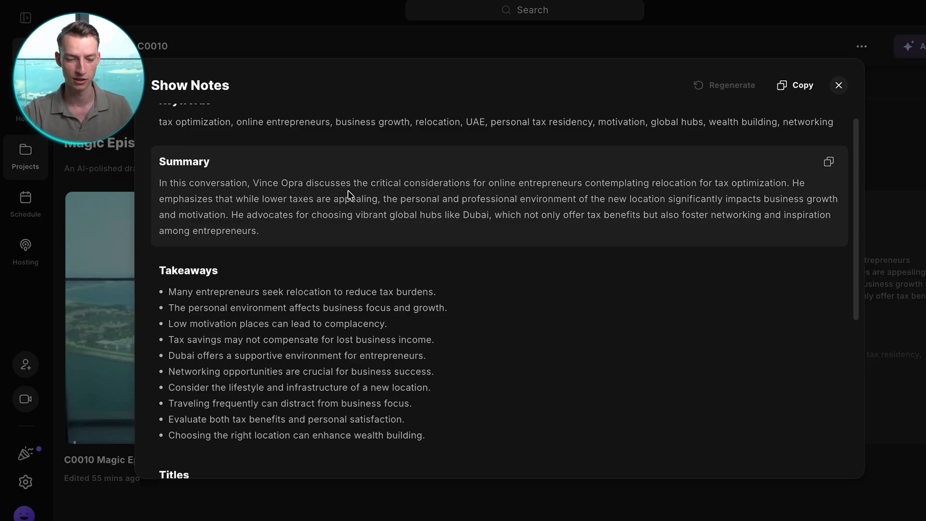
scroll(down, 3)
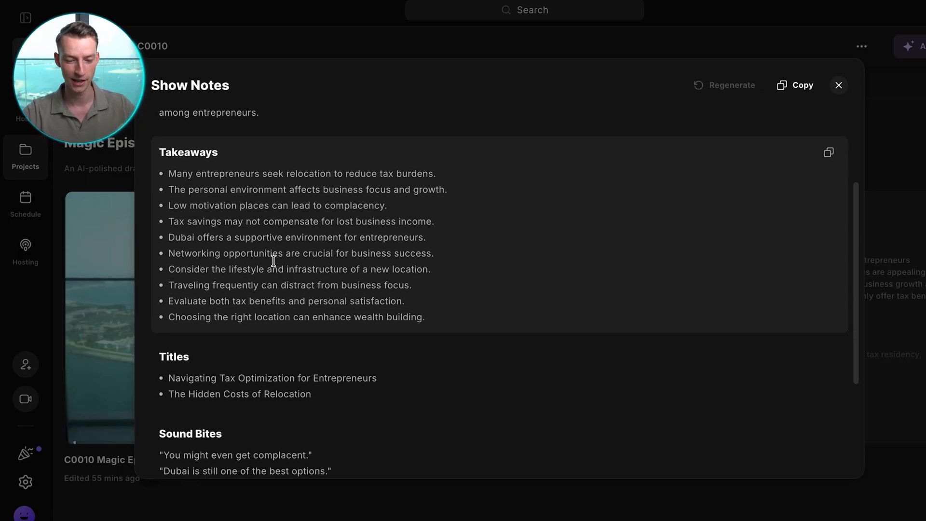
scroll(down, 3)
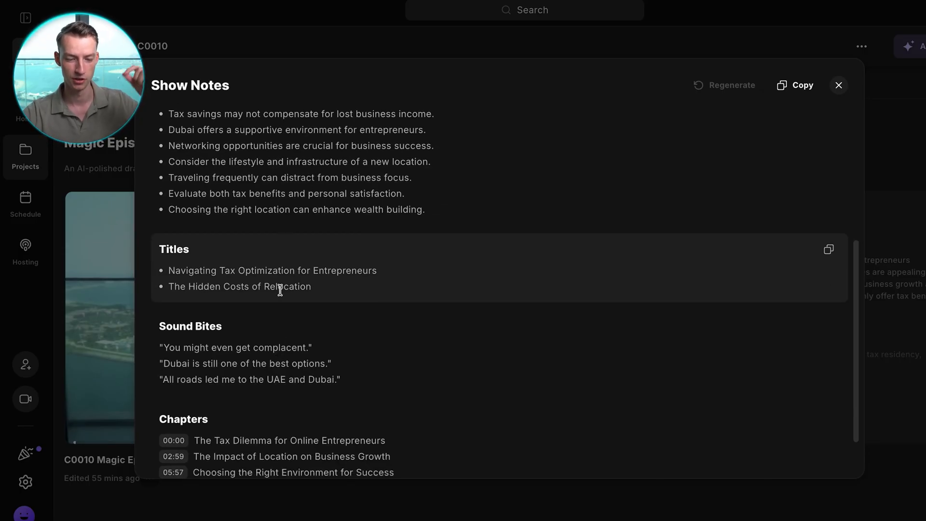
scroll(down, 3)
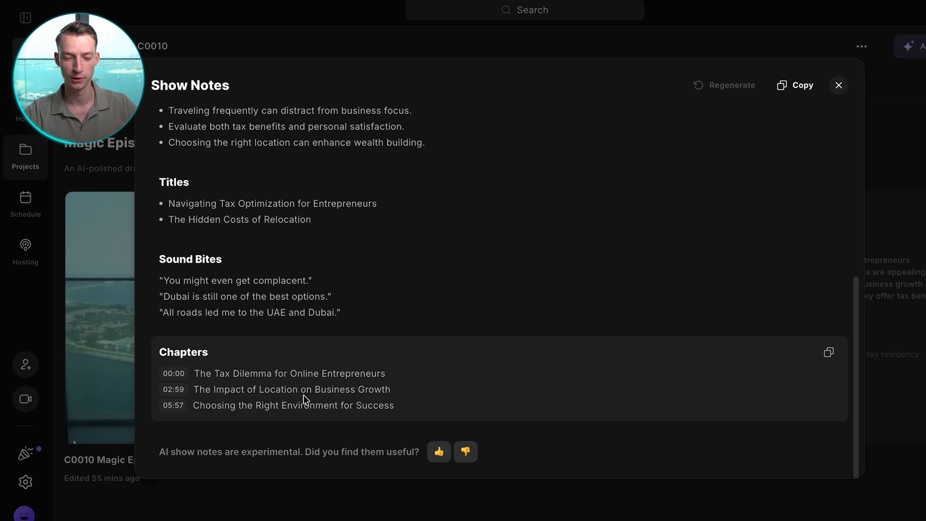
mouse_move(367, 394)
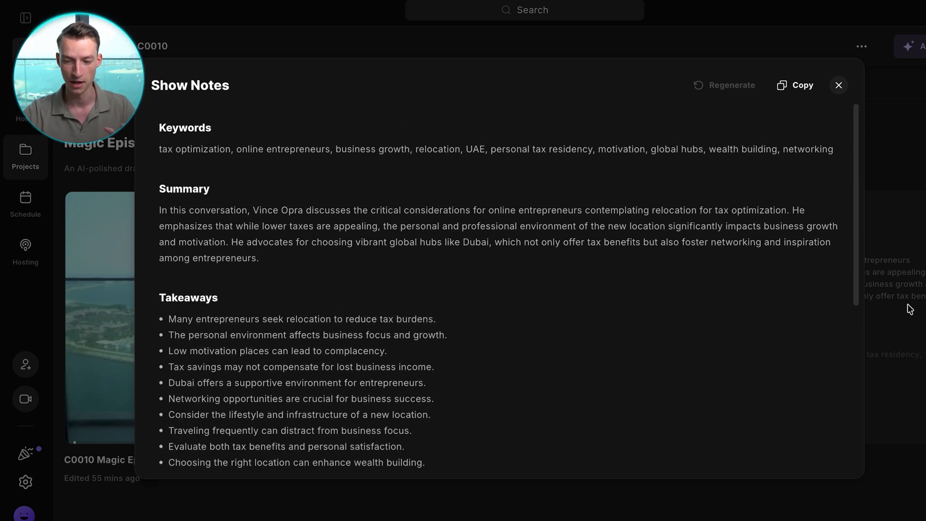
Close the show notes and review the generated Magic Clips, hooks and snapshots.
click(838, 85)
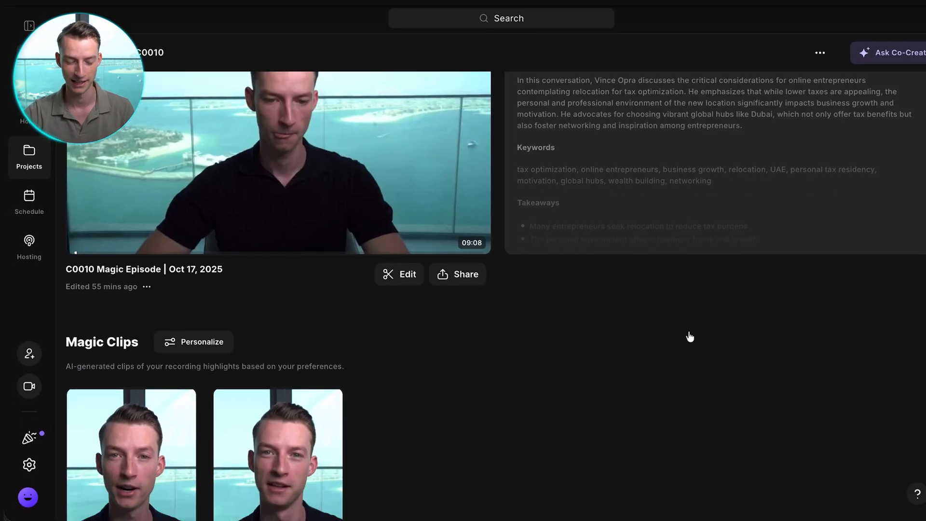
scroll(down, 3)
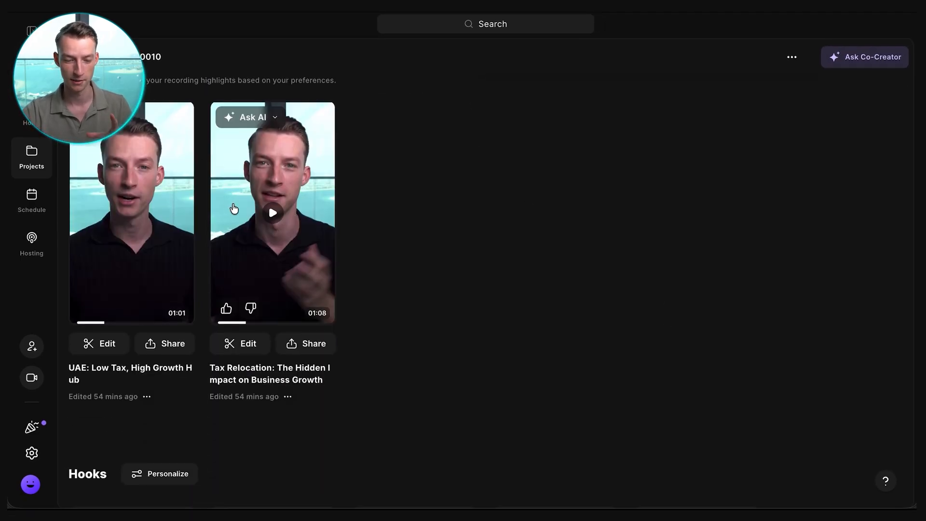
scroll(down, 3)
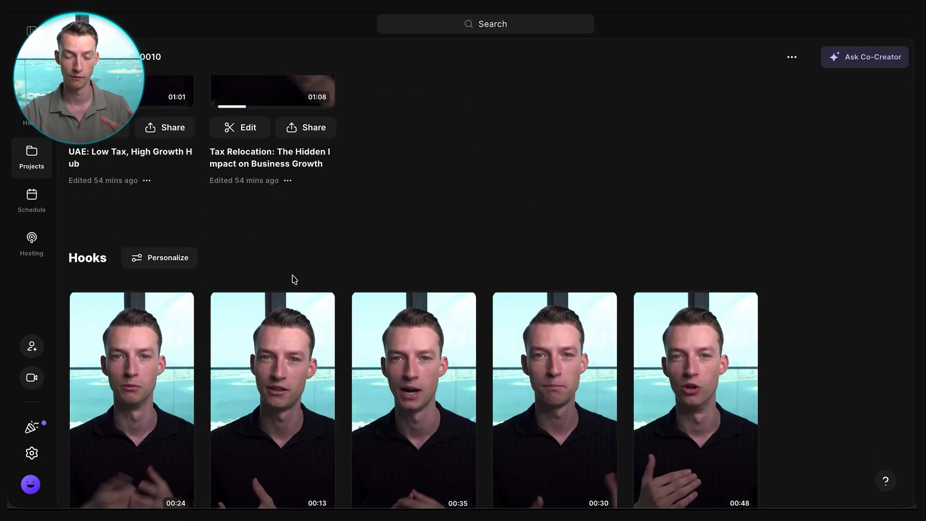
scroll(down, 3)
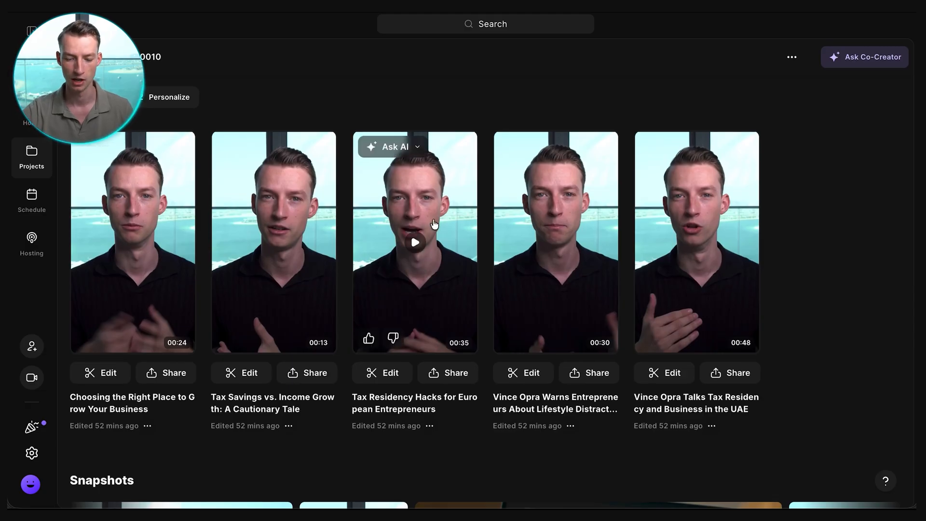
scroll(down, 3)
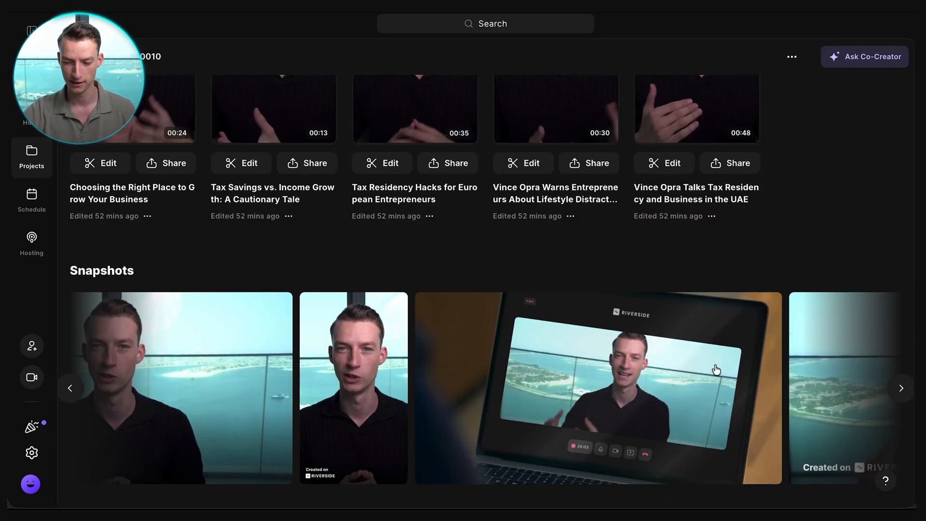
click(900, 388)
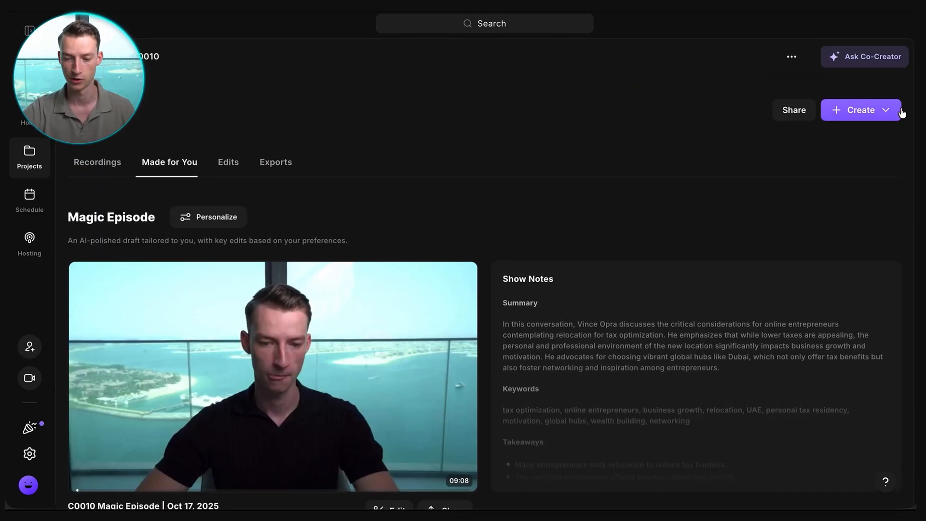
Choose Edit from the Create menu to open the C0010 project in the editor.
click(859, 110)
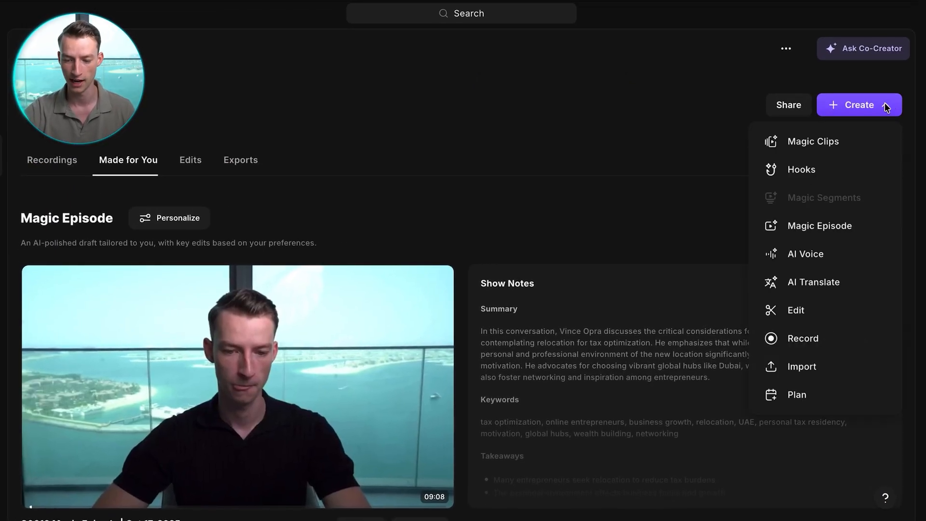
mouse_move(796, 310)
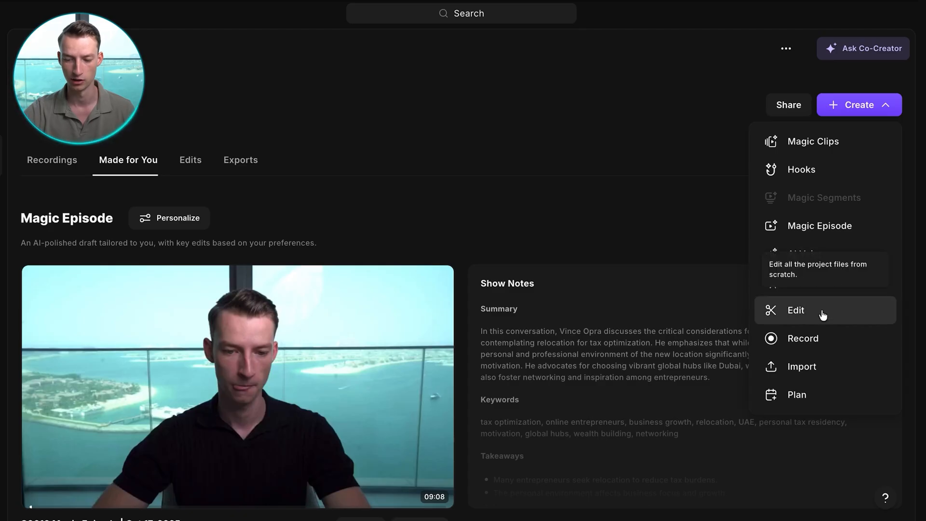
click(796, 310)
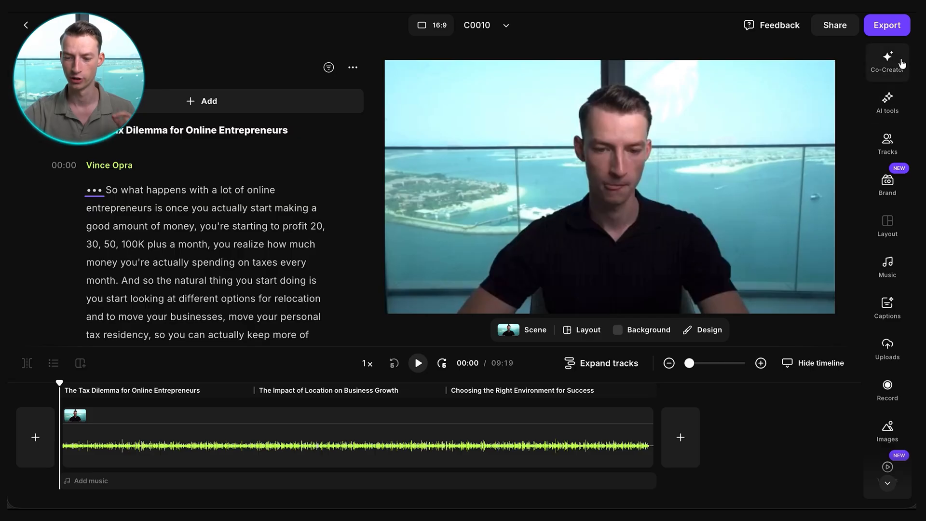
Show the Co-Creator AI assistant panel beside the editor.
click(888, 59)
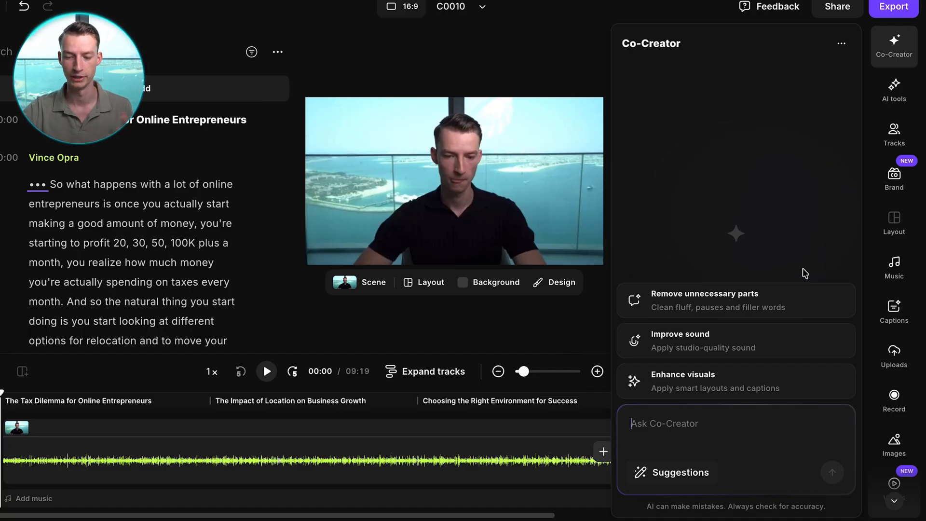
mouse_move(709, 300)
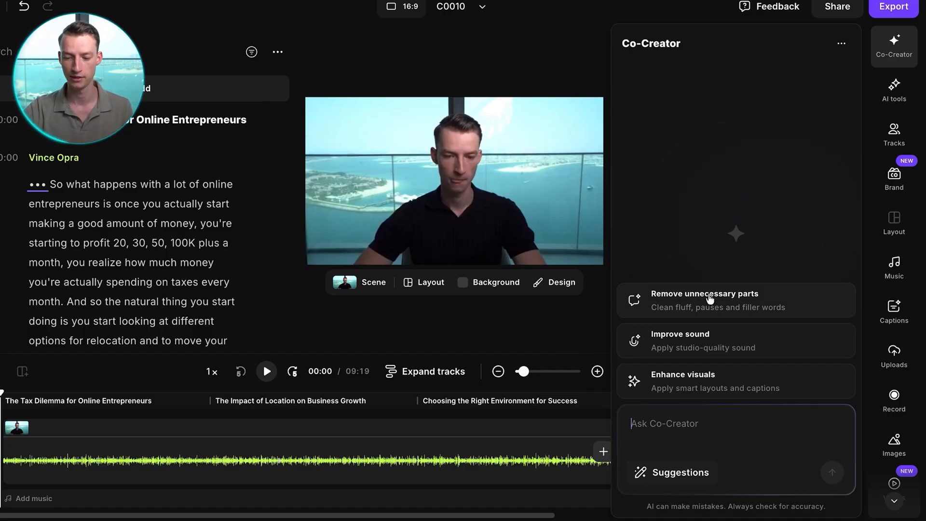
Send the 'Remove unnecessary parts' suggestion and highlight Co-Creator's reply asking which parts to cut.
click(704, 299)
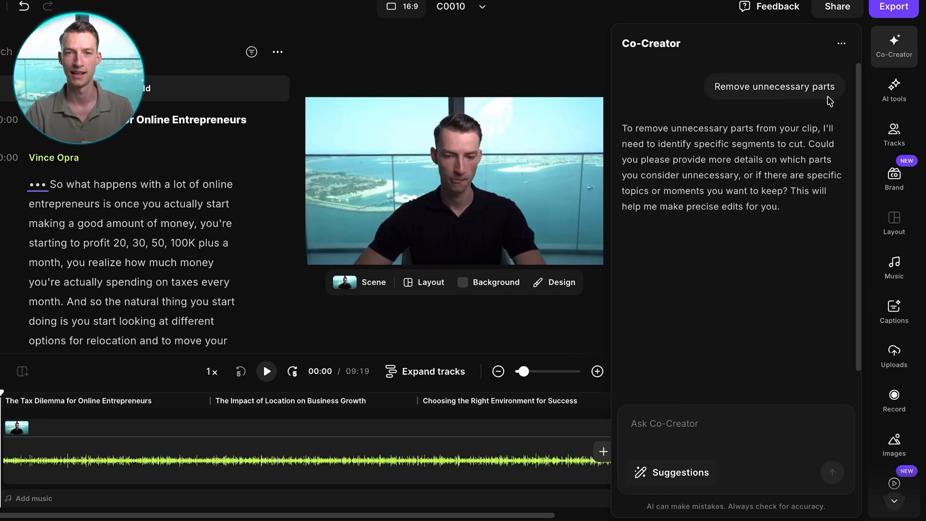
mouse_move(814, 130)
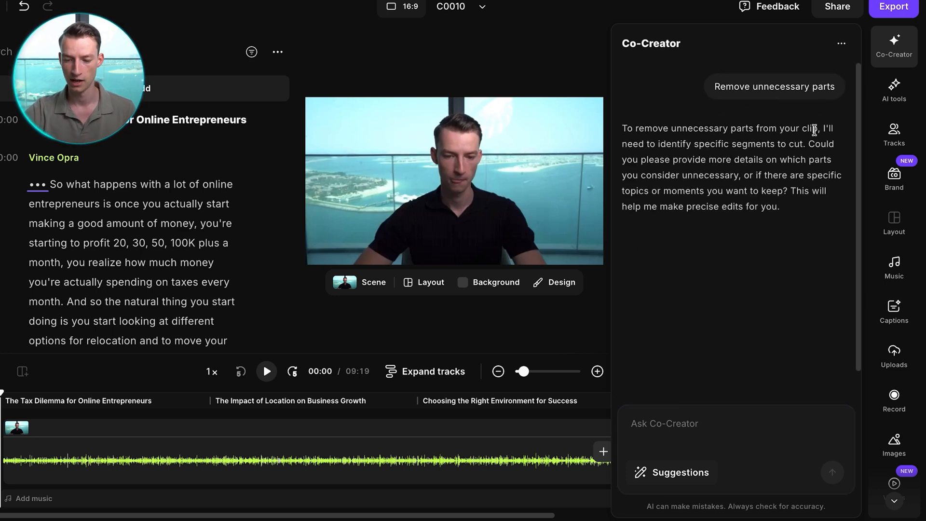
drag(821, 128, 801, 143)
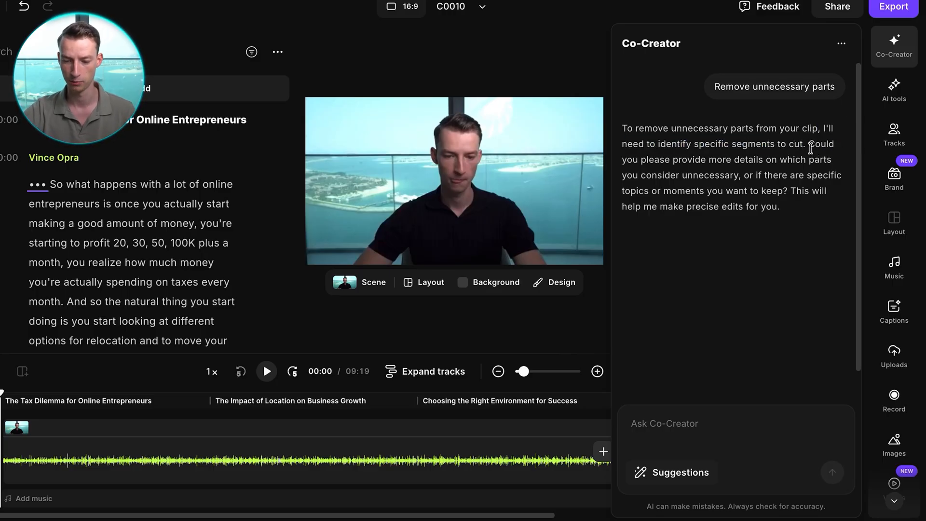
drag(810, 144, 827, 191)
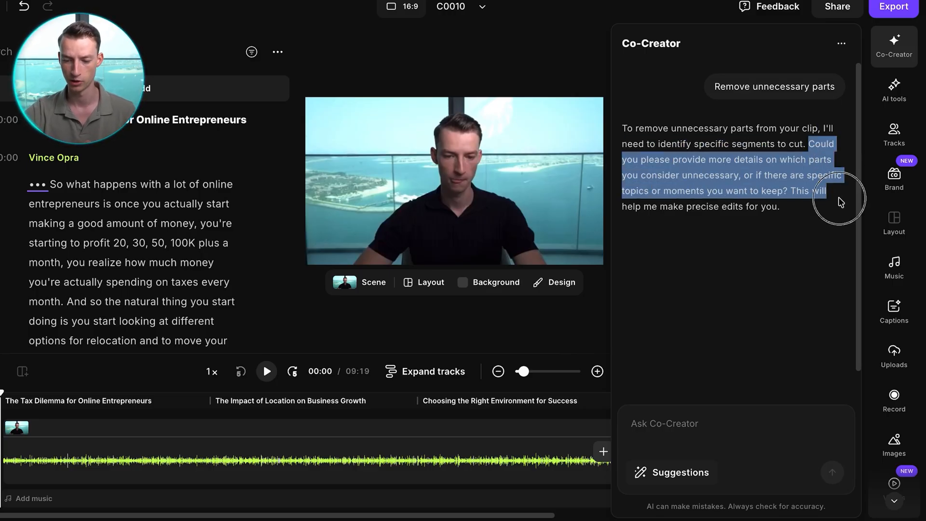
click(709, 423)
text(cut i)
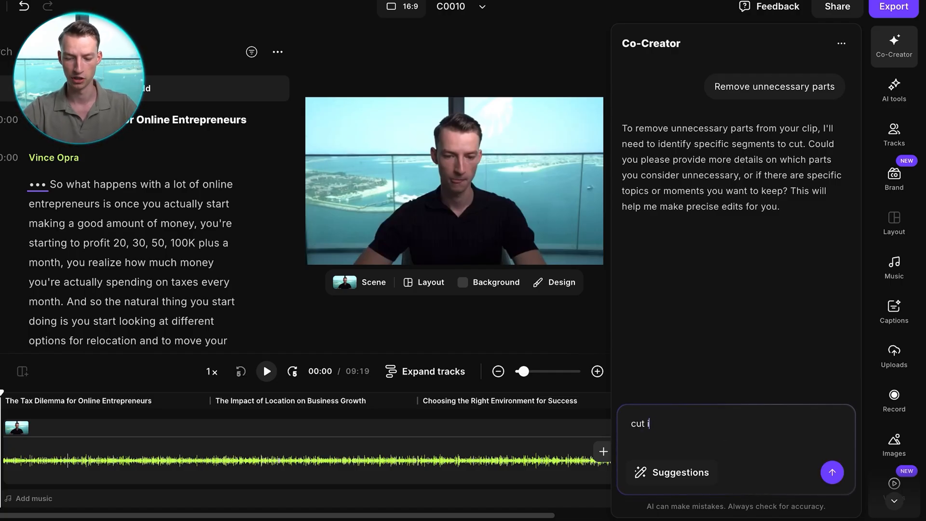
Send 'cut out any repetitions', shortening the recording from 09:19 to 08:55.
click(832, 472)
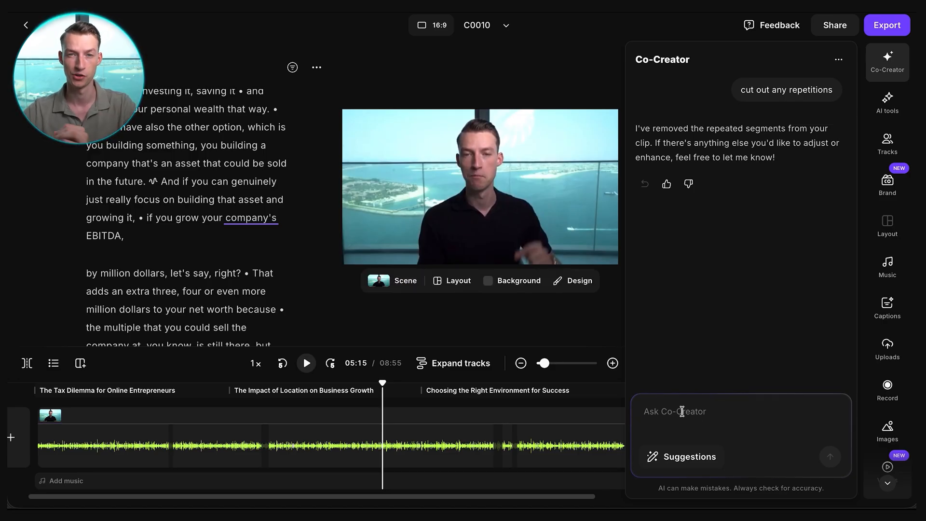
Have Co-Creator enhance the audio, then start writing a 'remove silences' request.
text(enhance audio)
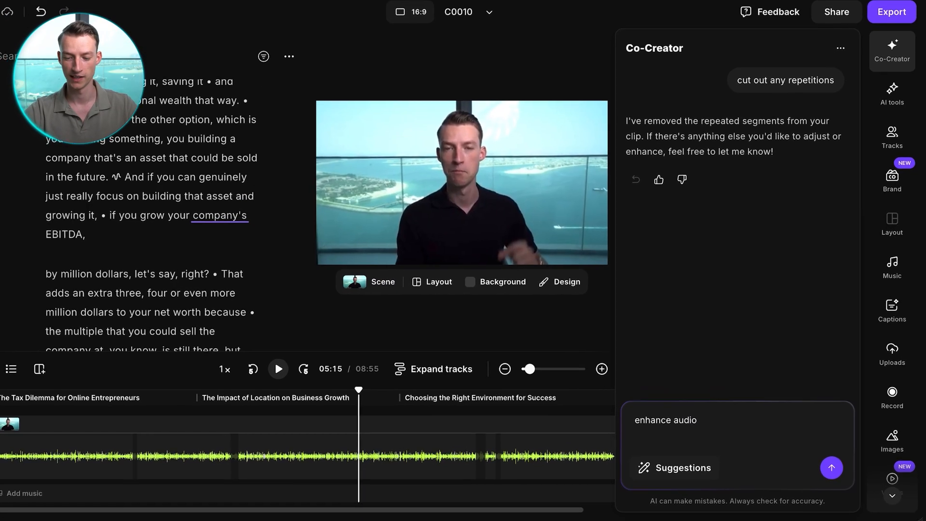
click(831, 467)
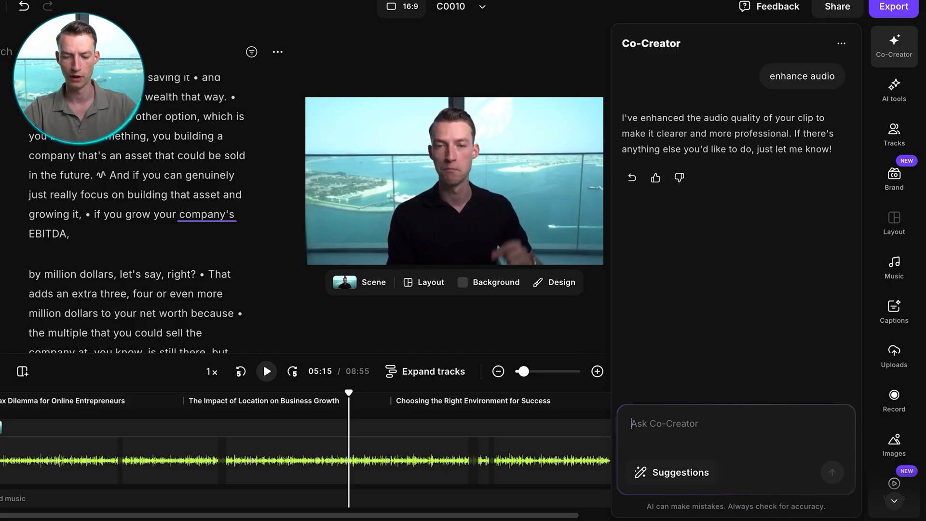
text(remove silences)
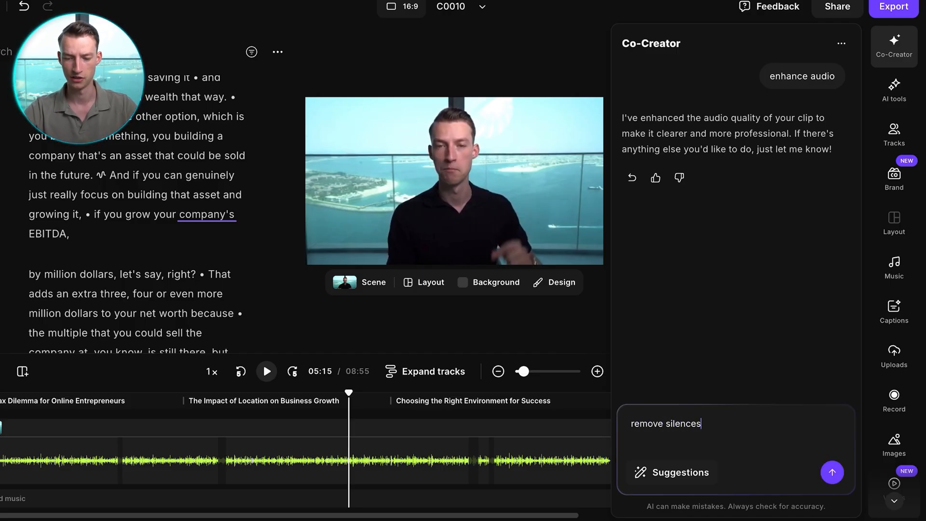
Have Co-Creator remove silences and retakes, trimming to 08:00, and request a chapter-name text overlay.
click(832, 472)
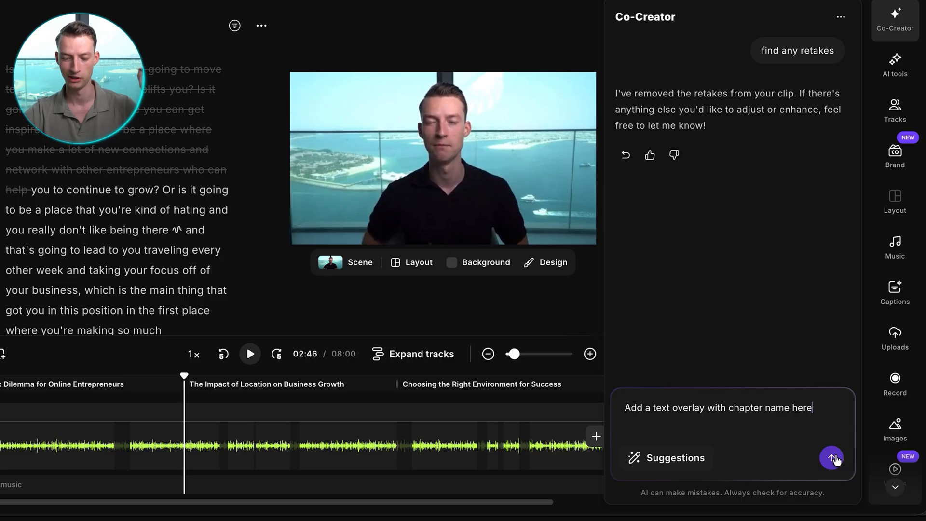
click(832, 458)
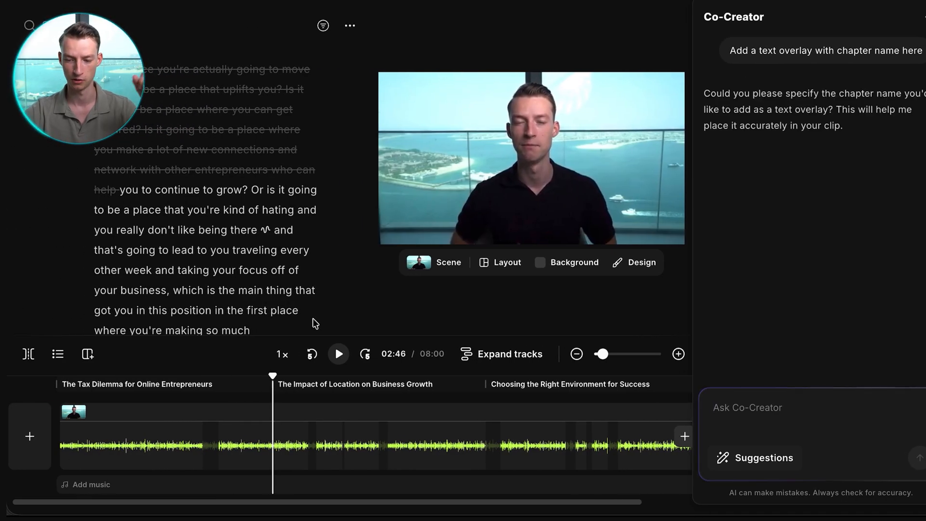
Answer with 'the impact of location on business growth' so Co-Creator adds that text overlay.
text(the i)
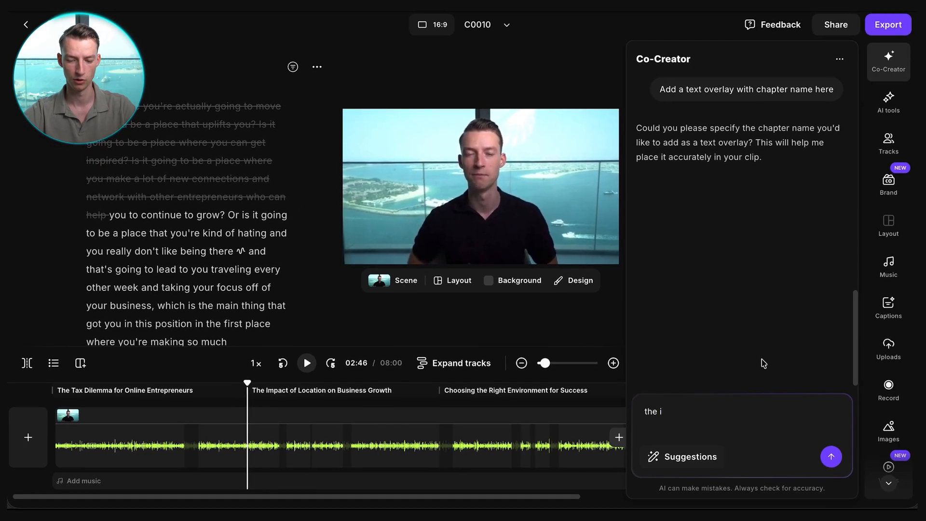
click(831, 457)
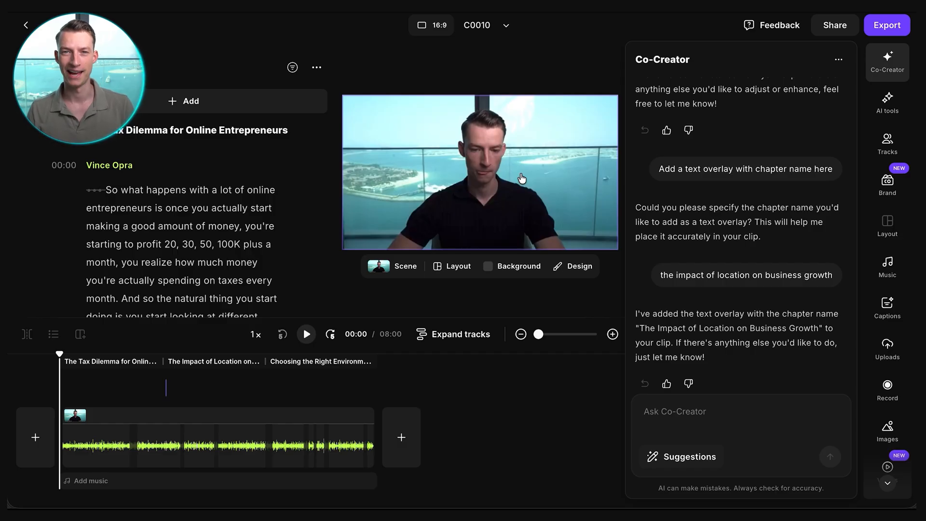
click(738, 411)
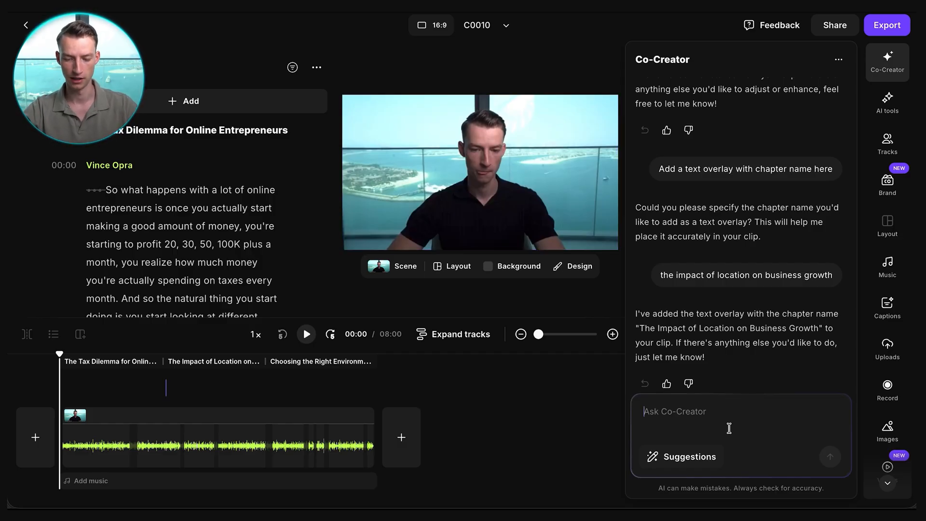
Have Co-Creator add quiet intro music 'Alchemical' and drag its bar shorter to a brief opening.
text(add some quiet intro)
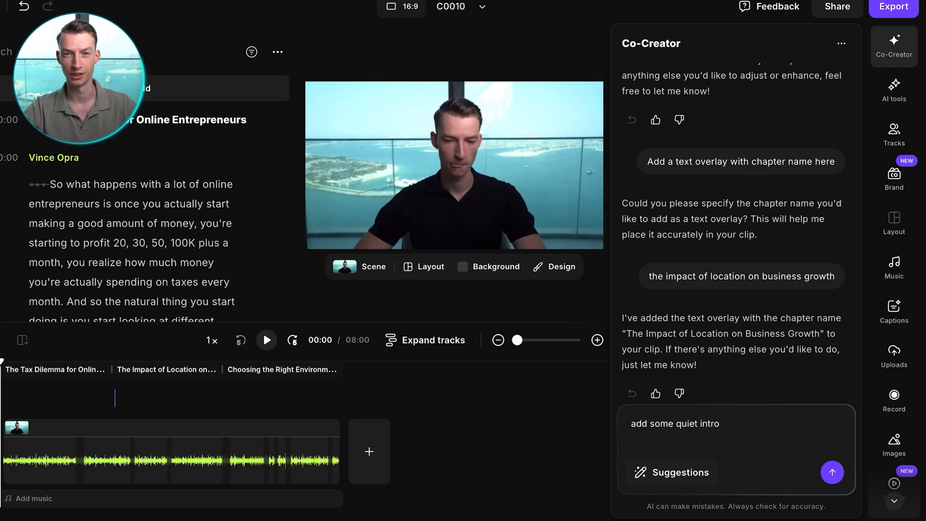
click(832, 472)
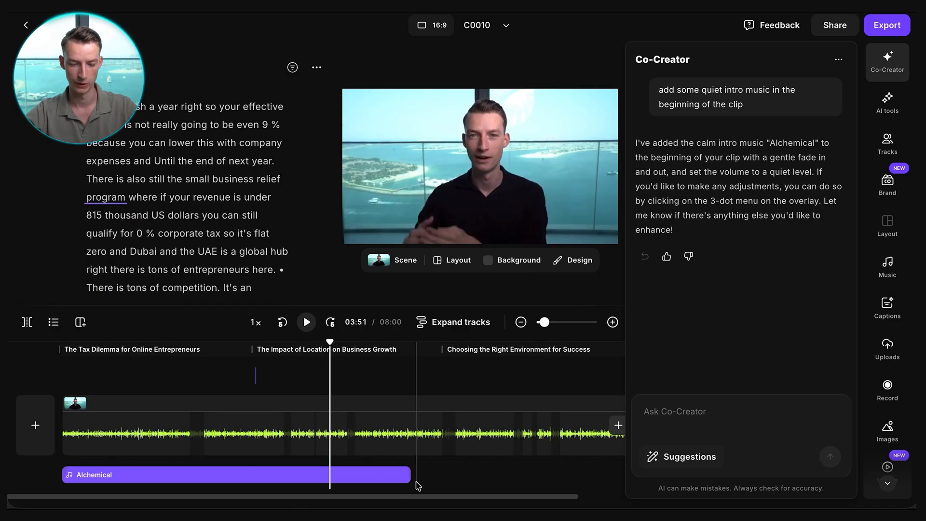
drag(416, 474, 147, 464)
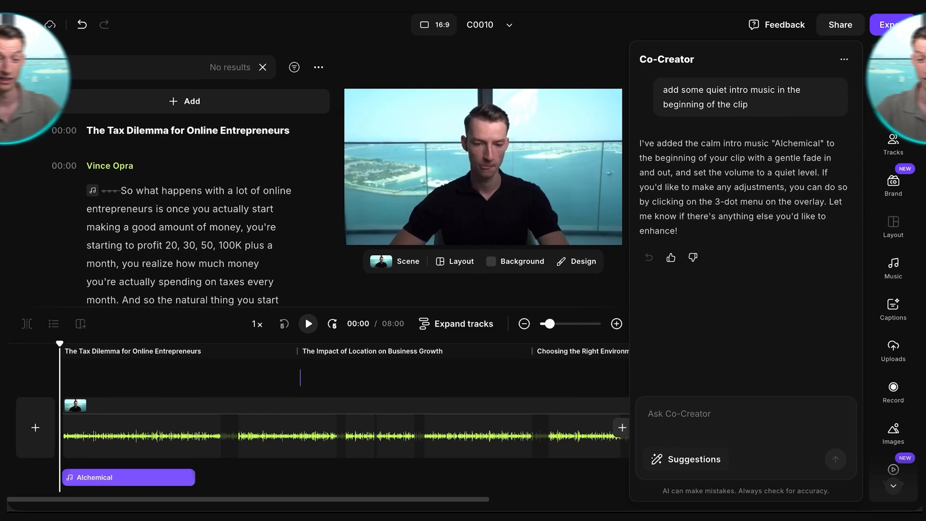
Search the transcript for 'island' and jump to the second match.
text(island)
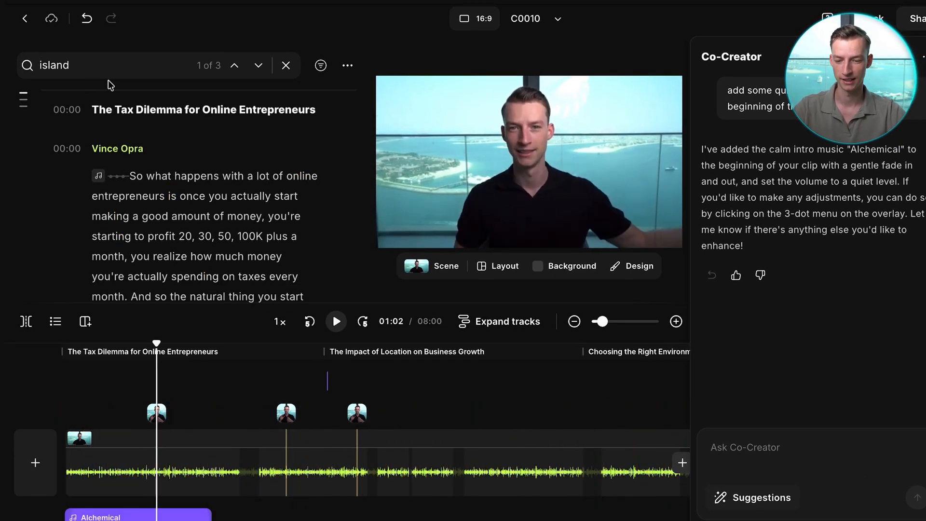
click(259, 65)
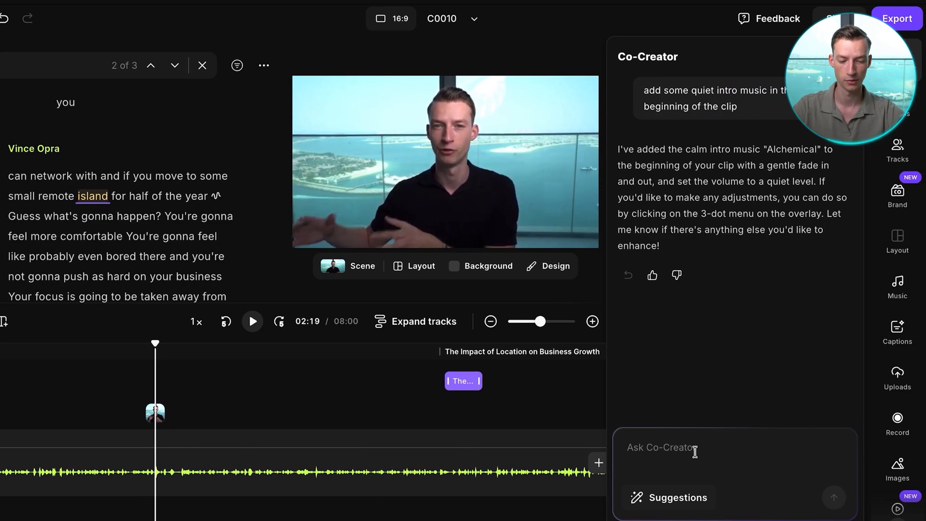
Ask Co-Creator to add a b-roll overlay clip of an island at 2:19.
text(add.)
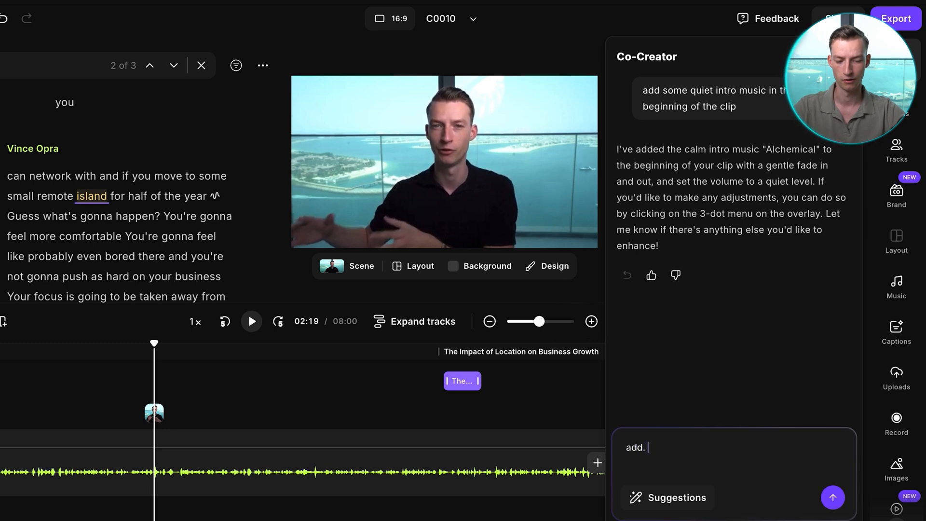
text(add a b-roll overlay clip of an island at 2:19)
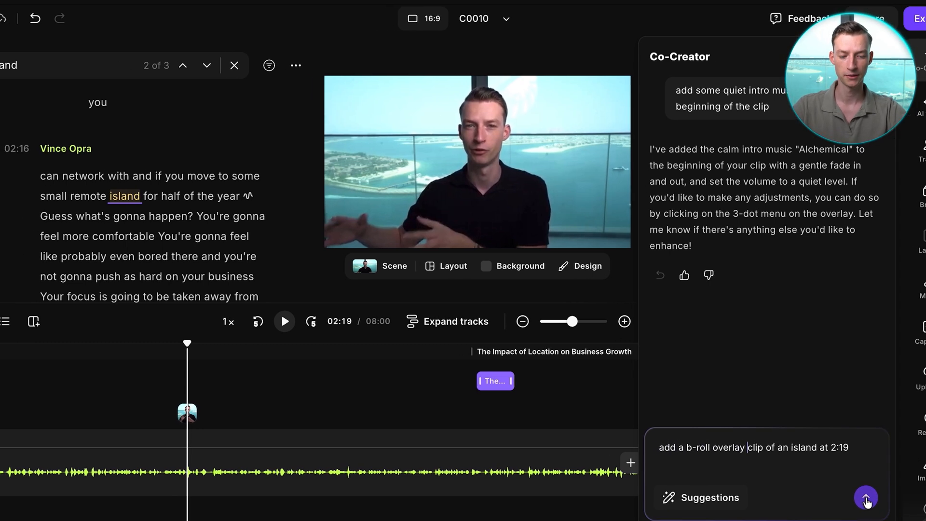
click(866, 497)
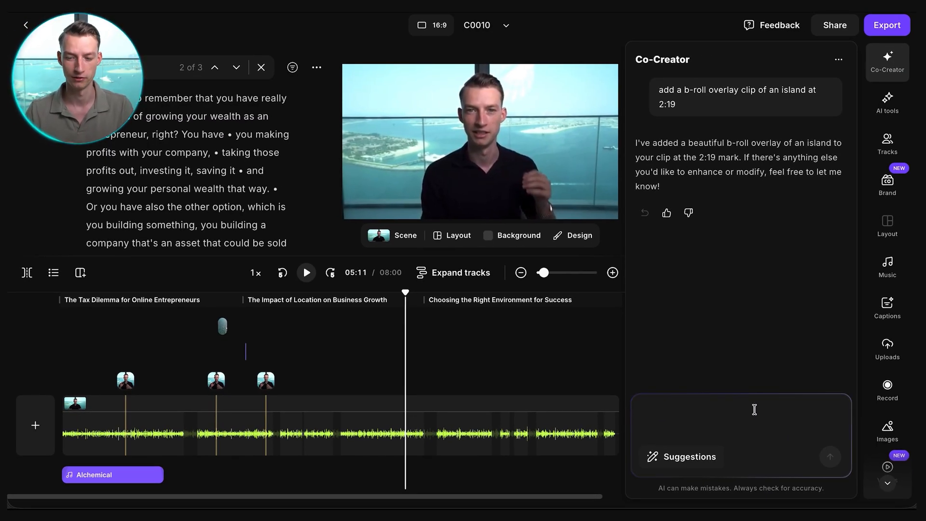
Ask Co-Creator to create a TikTok clip from the most insightful moment.
text(Create a tiktok clip from the most insightful moment)
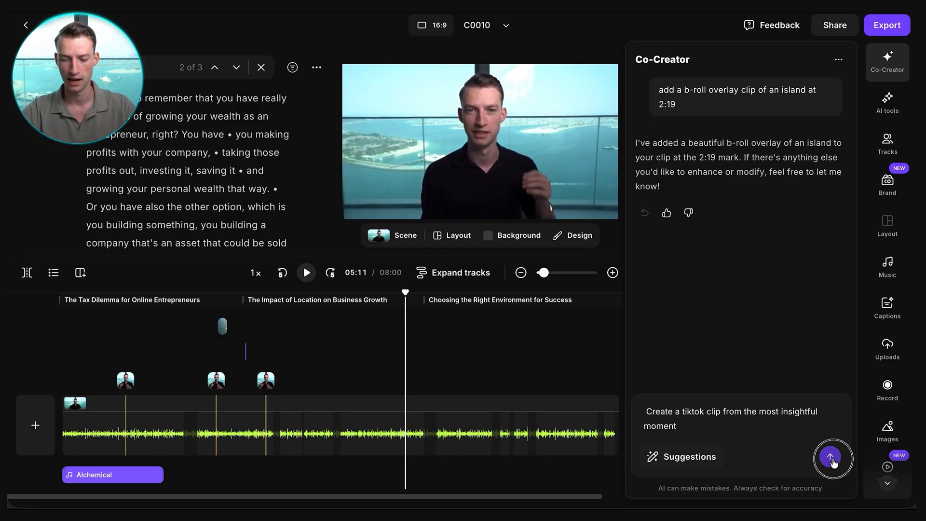
click(833, 459)
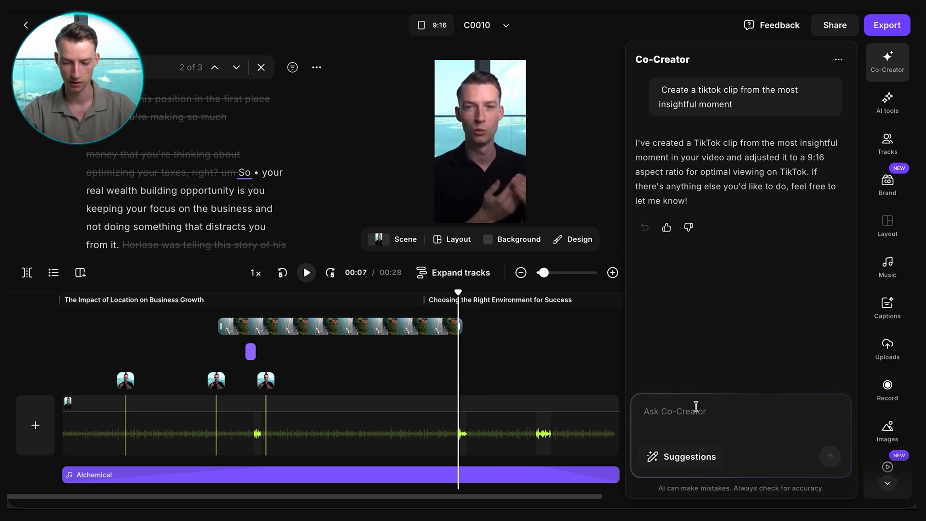
Ask Co-Creator to add captions to the vertical TikTok clip.
text(add captions)
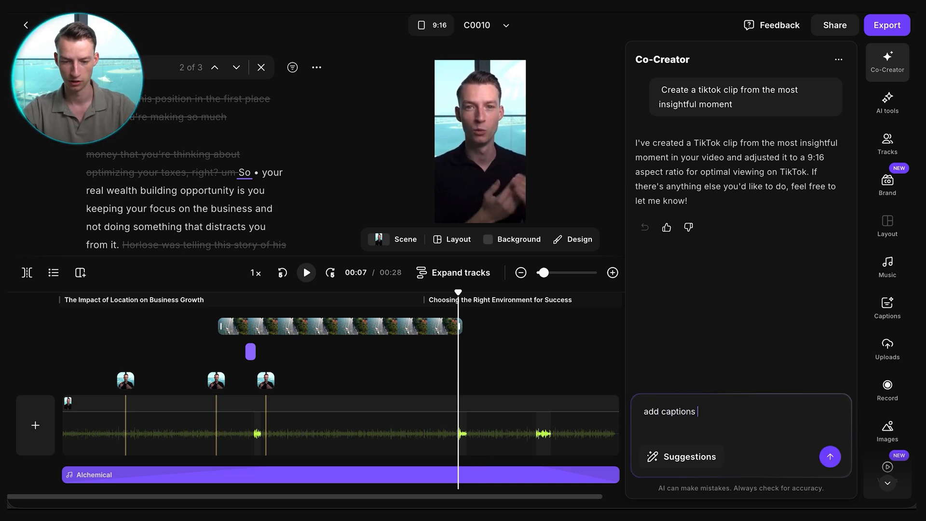
click(829, 456)
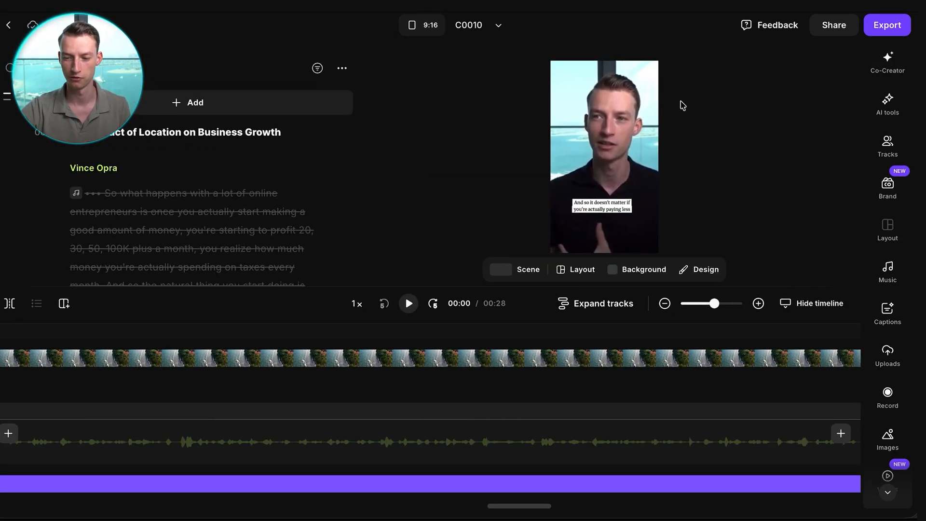
Export the captioned vertical clip in 1080p HD with the watermark removed.
click(887, 25)
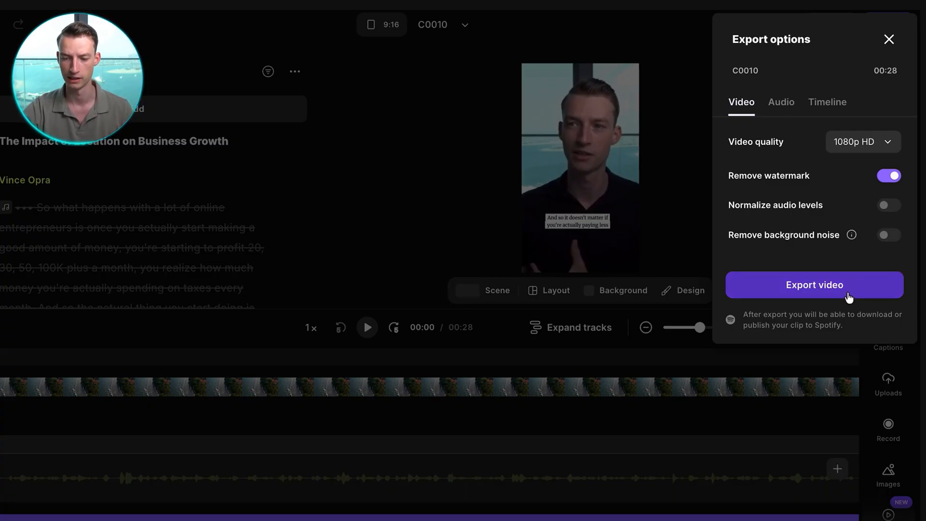
click(814, 285)
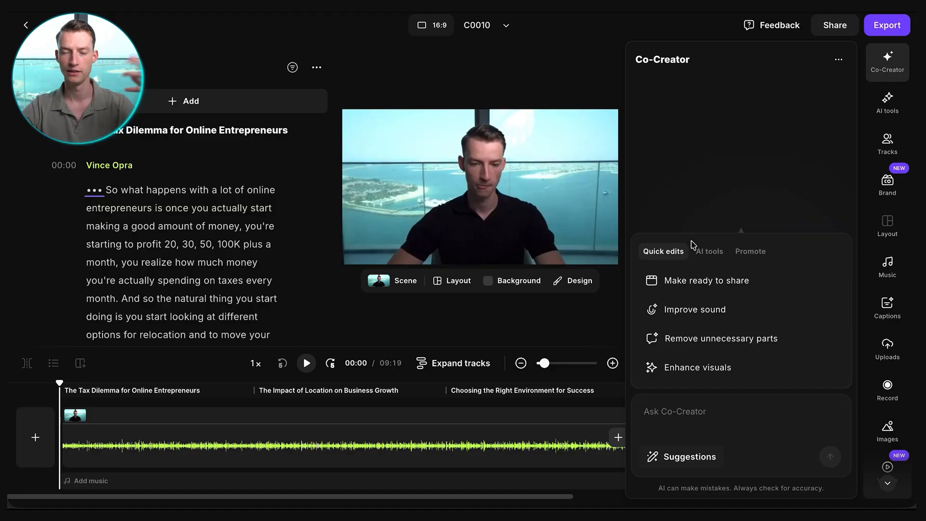
Request an episode description from the Promote AI tools and read through it.
click(698, 171)
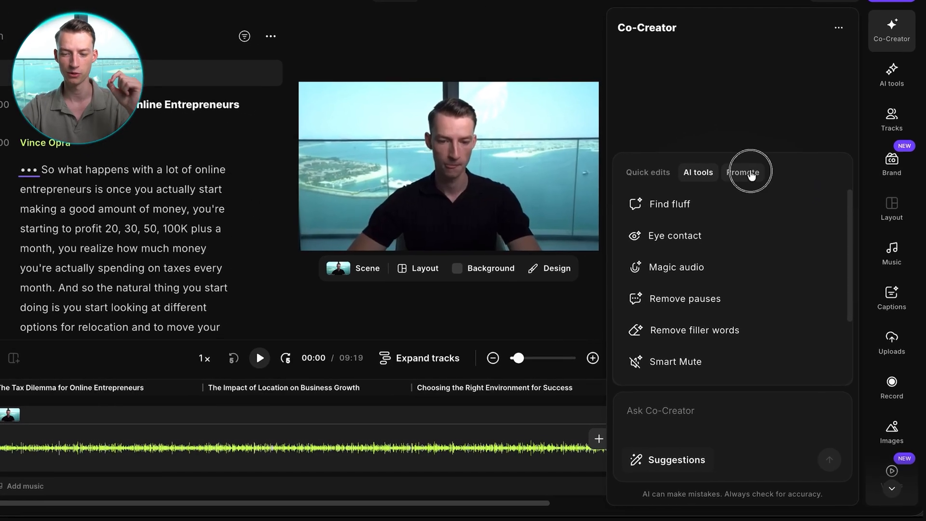
click(743, 171)
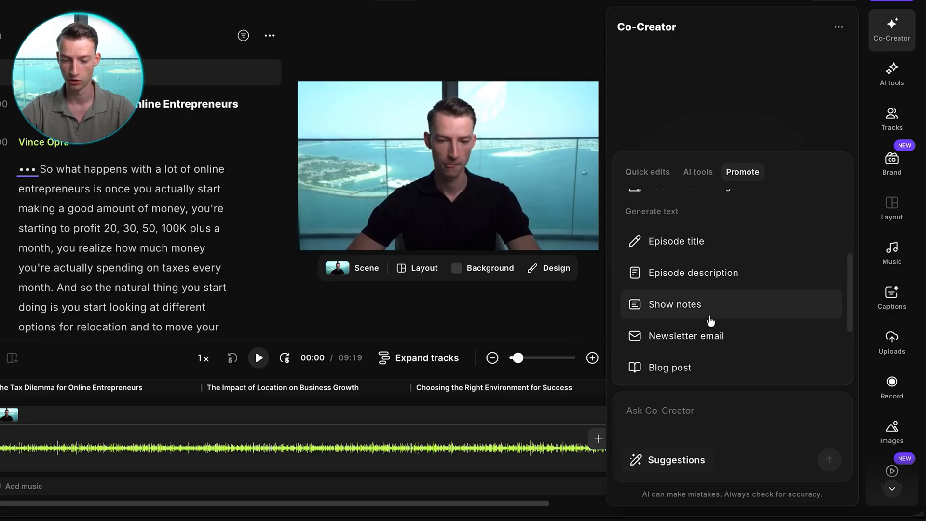
mouse_move(746, 281)
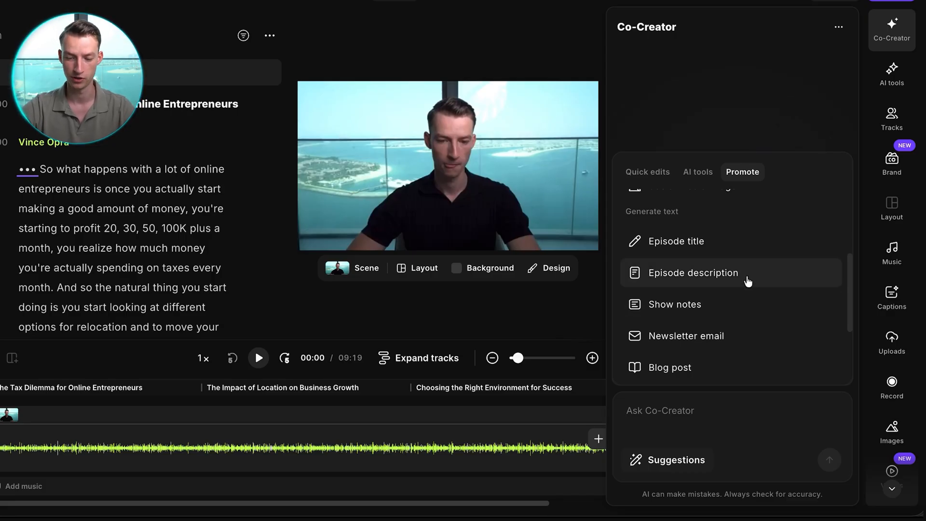
click(693, 272)
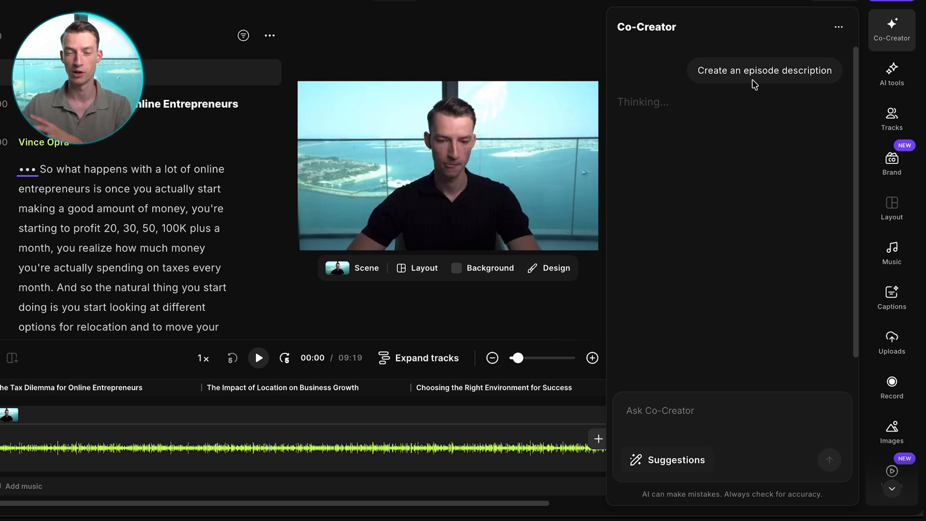
click(764, 70)
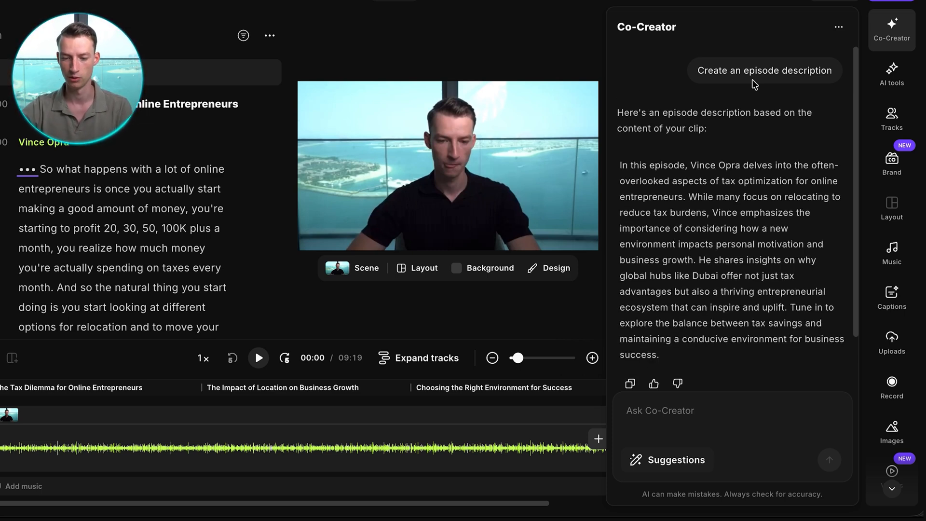
scroll(down, 3)
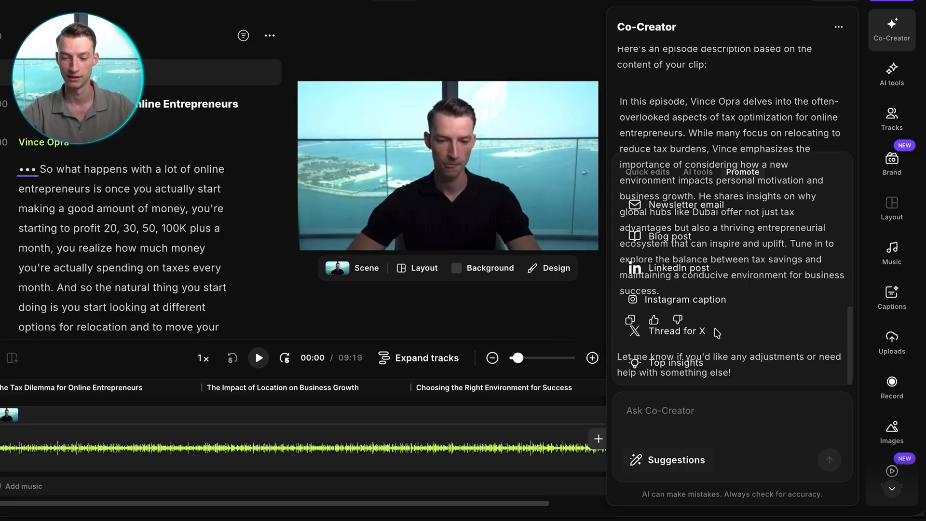
Request a promotional thread for X and scroll through the numbered posts.
click(676, 331)
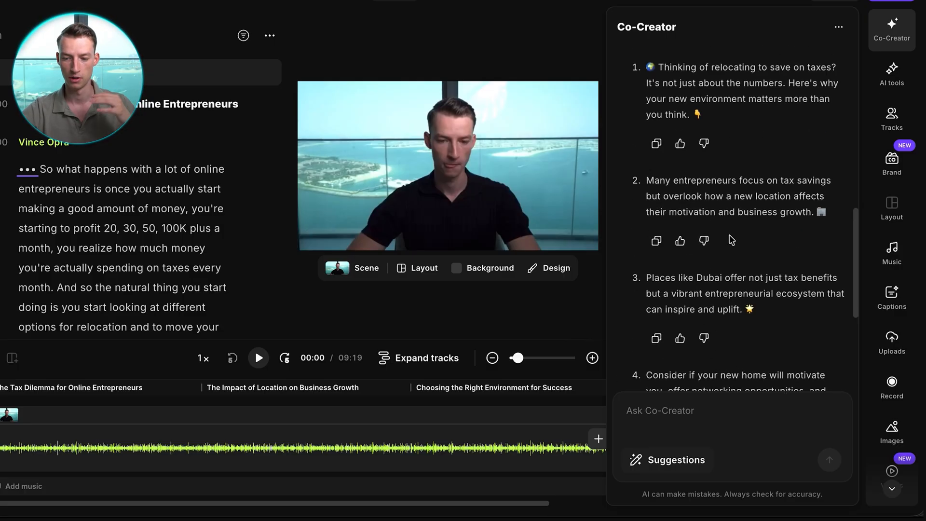
scroll(down, 3)
text(Cut out the boring parts of this video and turn i)
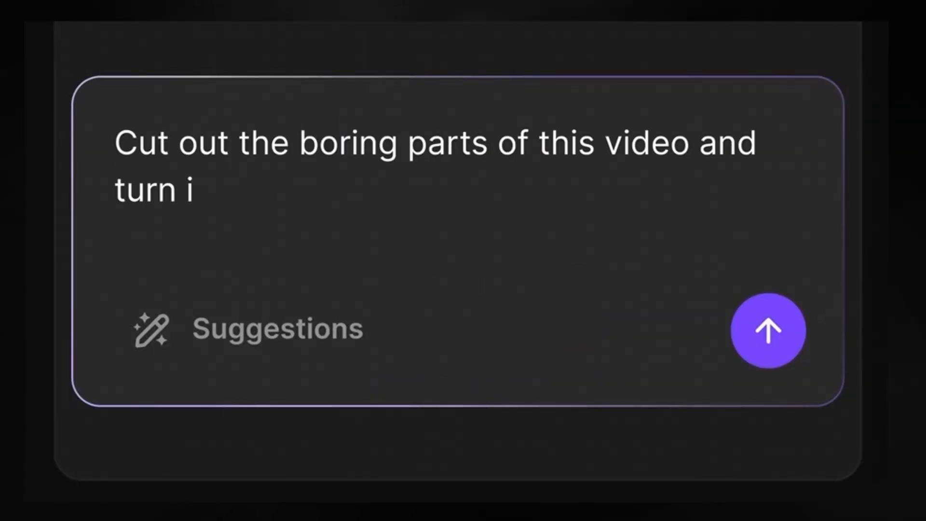
Send the request to cut boring parts and make engaging YouTube content.
click(766, 330)
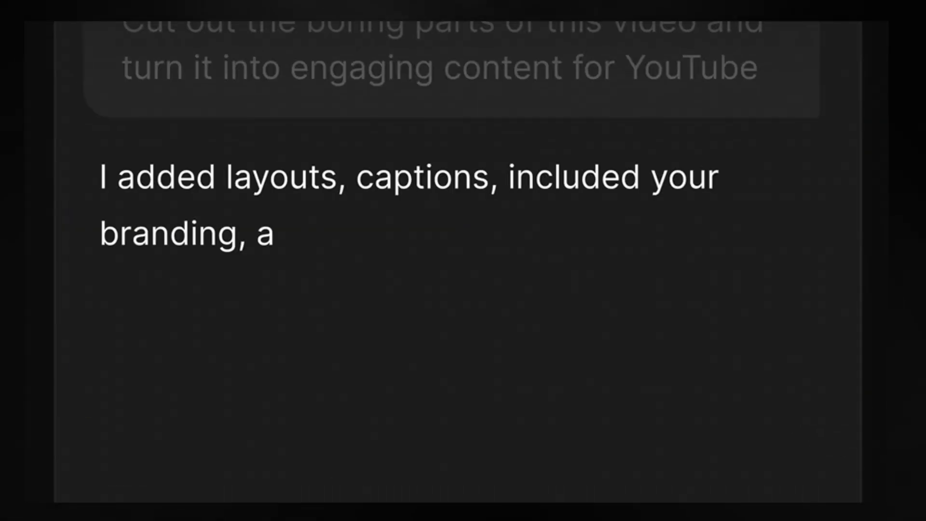